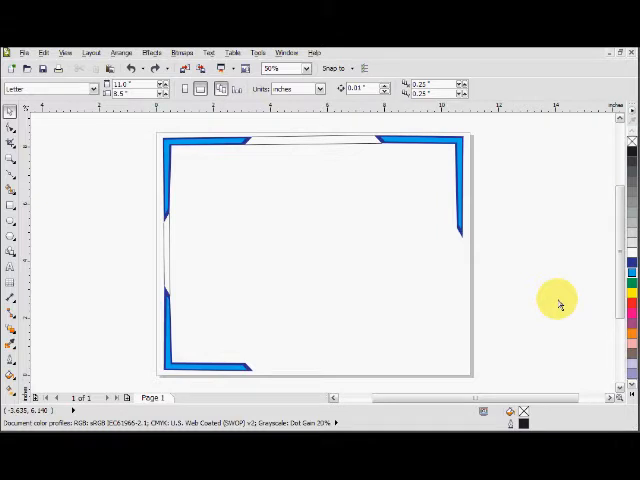
{"action": "mouse_move", "coordinate": [548, 300]}
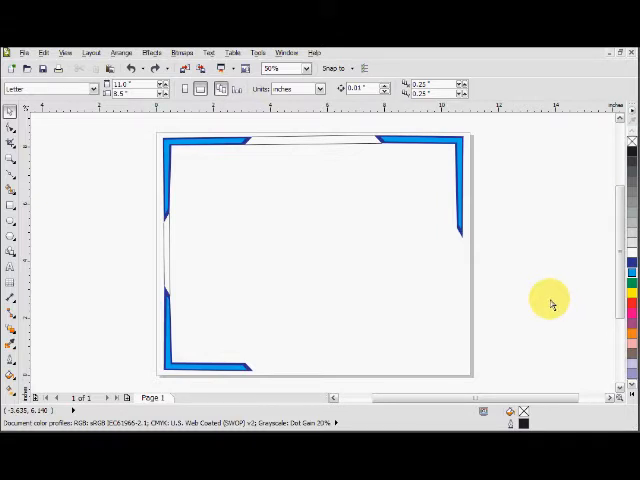
{"action": "mouse_move", "coordinate": [547, 305]}
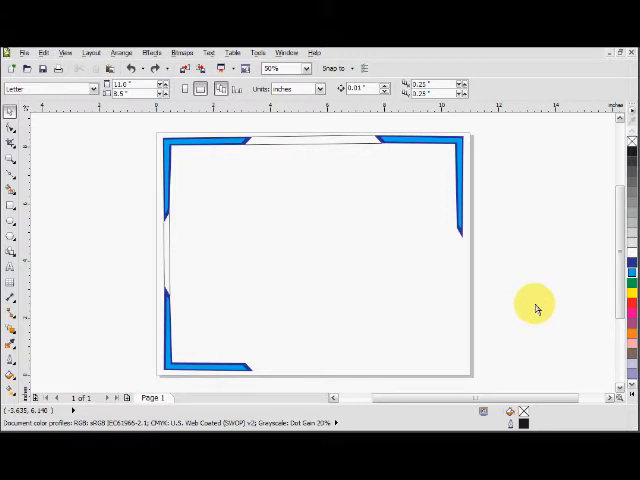
{"action": "mouse_move", "coordinate": [524, 303]}
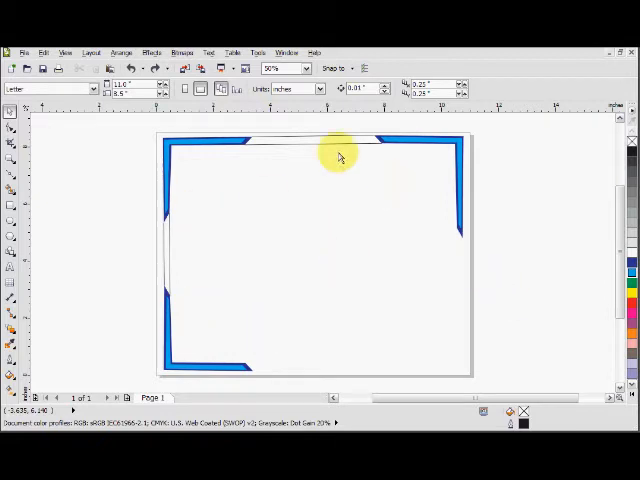
{"action": "mouse_move", "coordinate": [412, 235]}
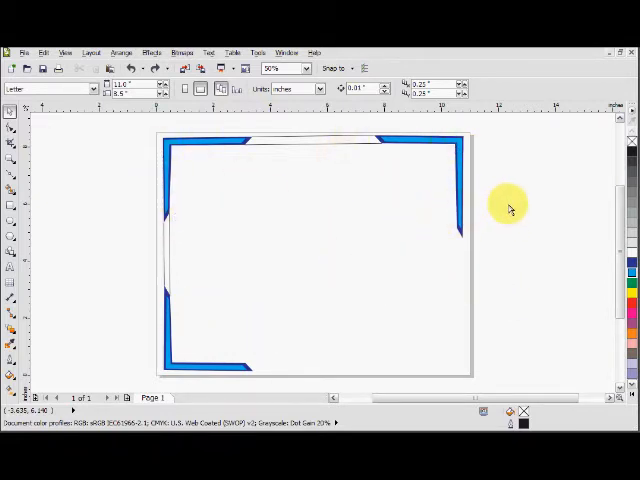
{"action": "mouse_move", "coordinate": [518, 185]}
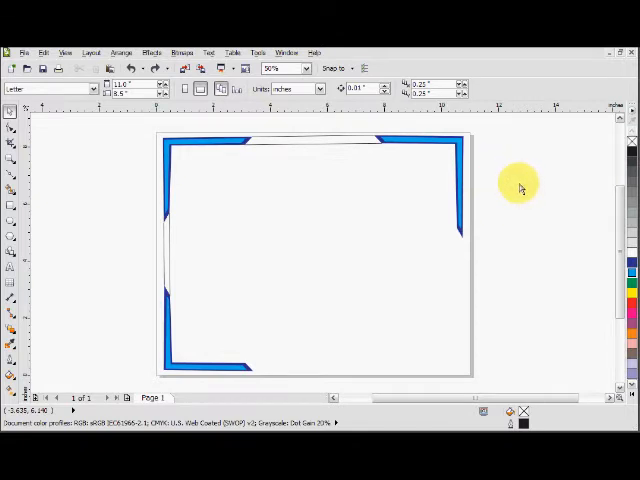
{"action": "mouse_move", "coordinate": [366, 268]}
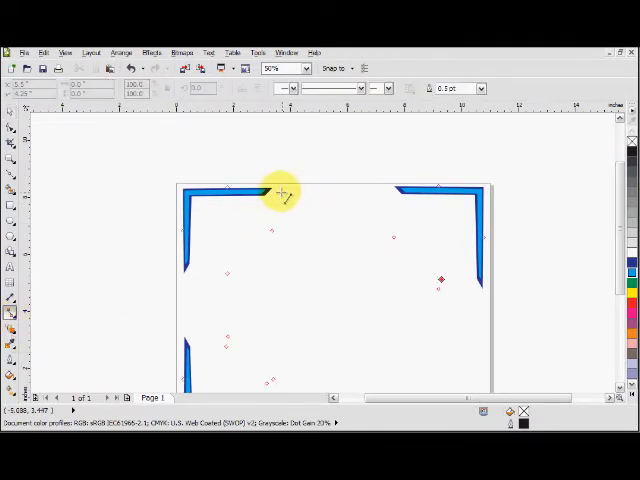
Draw connector lines linking the top-left corner piece and the left-side corner pieces.
{"action": "left_click", "coordinate": [390, 185]}
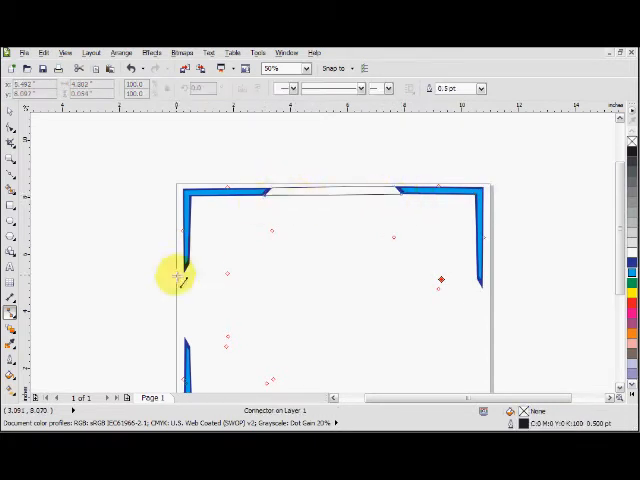
{"action": "left_click_drag", "start_coordinate": [178, 275], "coordinate": [185, 340]}
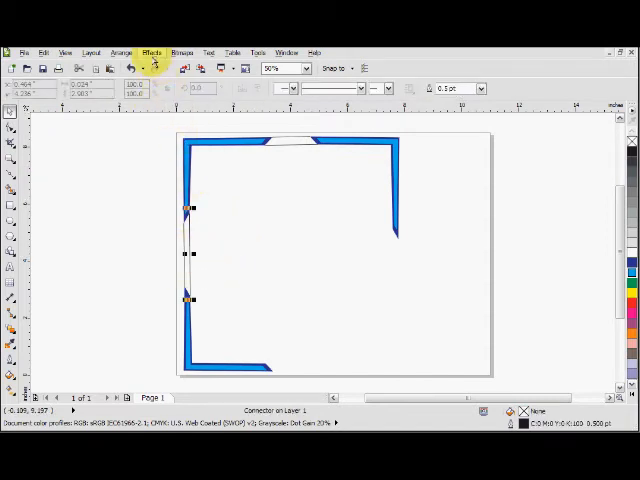
Open the Artistic Media docker from the Effects menu.
{"action": "left_click", "coordinate": [152, 53]}
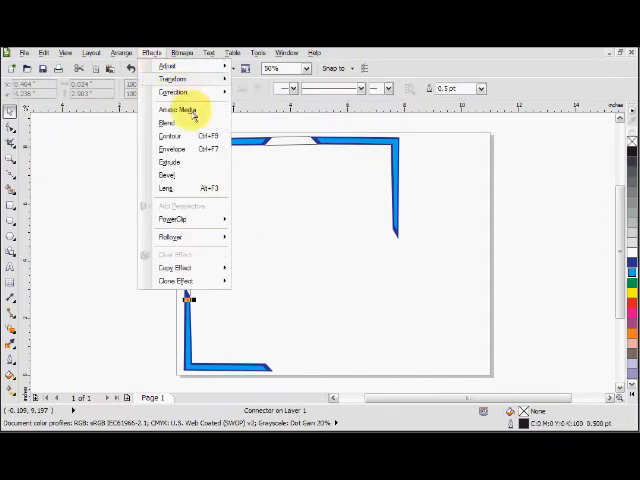
{"action": "left_click", "coordinate": [179, 107]}
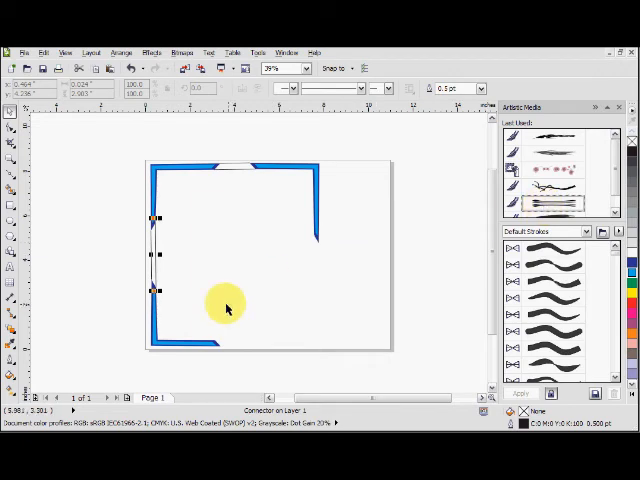
{"action": "mouse_move", "coordinate": [218, 288]}
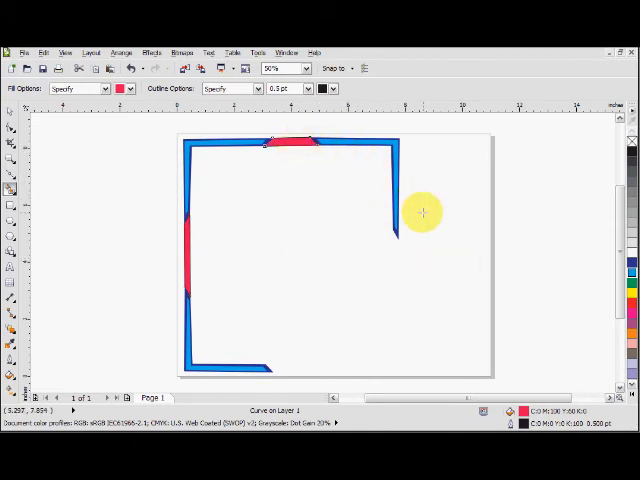
{"action": "mouse_move", "coordinate": [410, 208]}
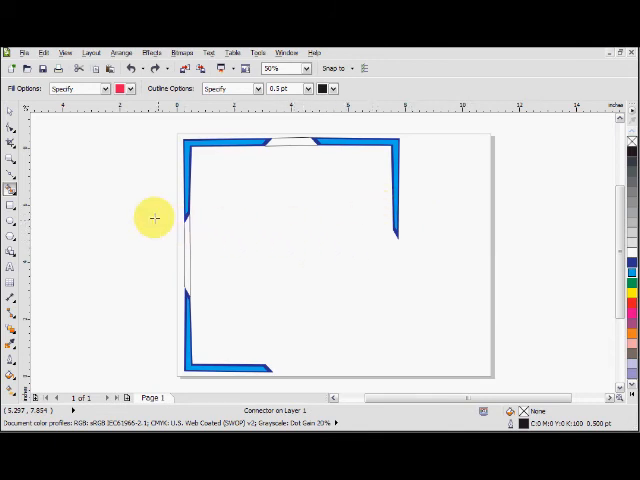
{"action": "mouse_move", "coordinate": [193, 123]}
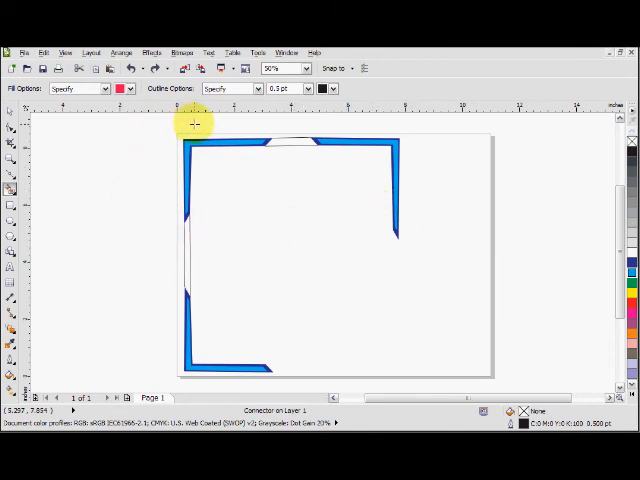